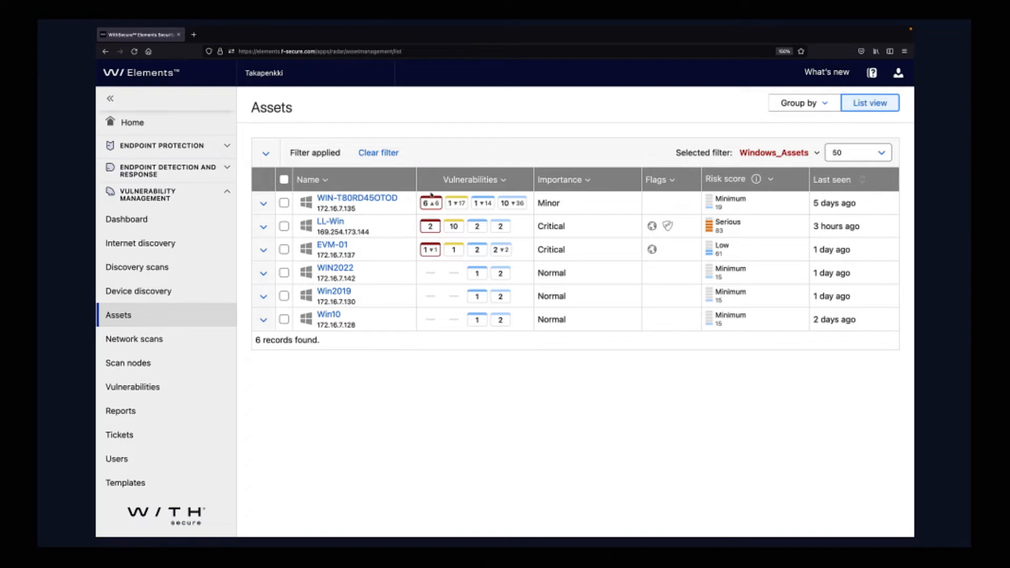
mouse_move(373, 247)
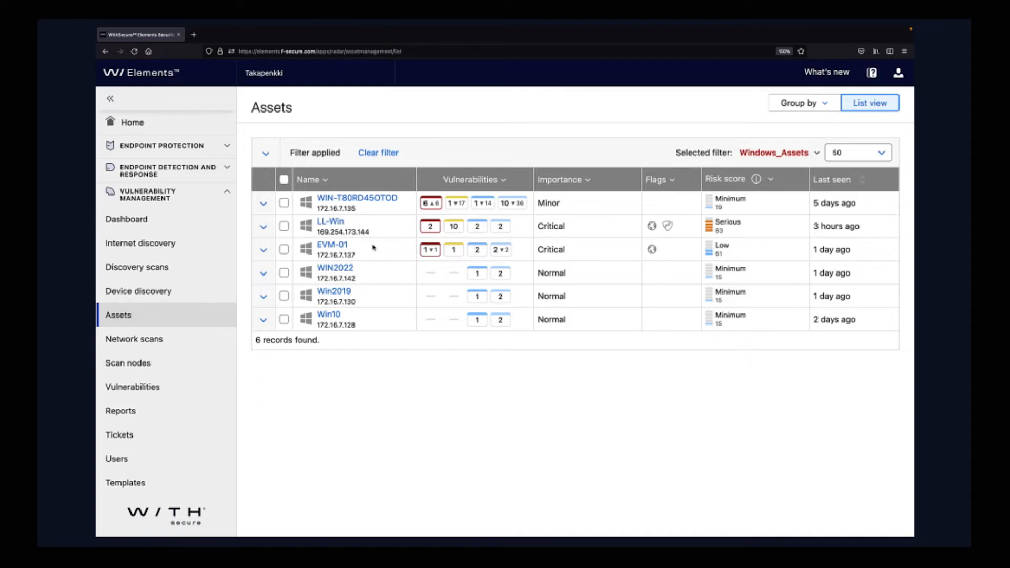
mouse_move(424, 211)
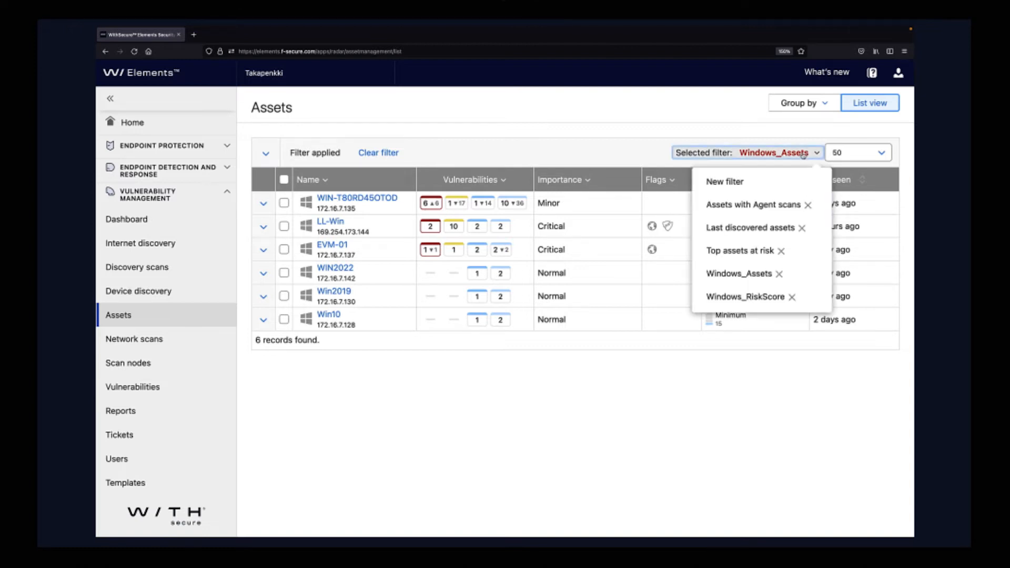
Step: Apply the Windows_RiskScore saved filter and view the Asset Risk scoring equation
click(745, 296)
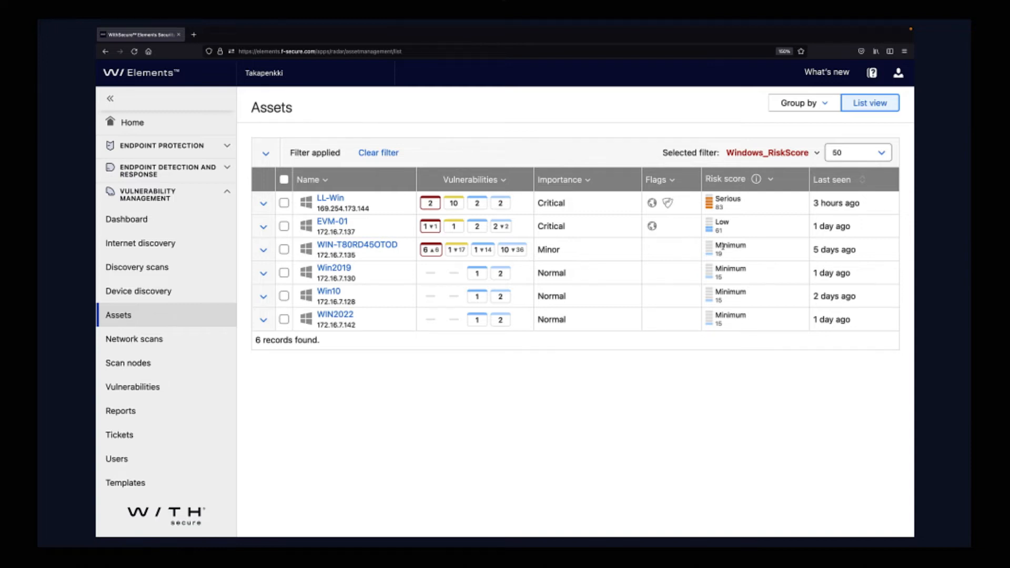
mouse_move(619, 252)
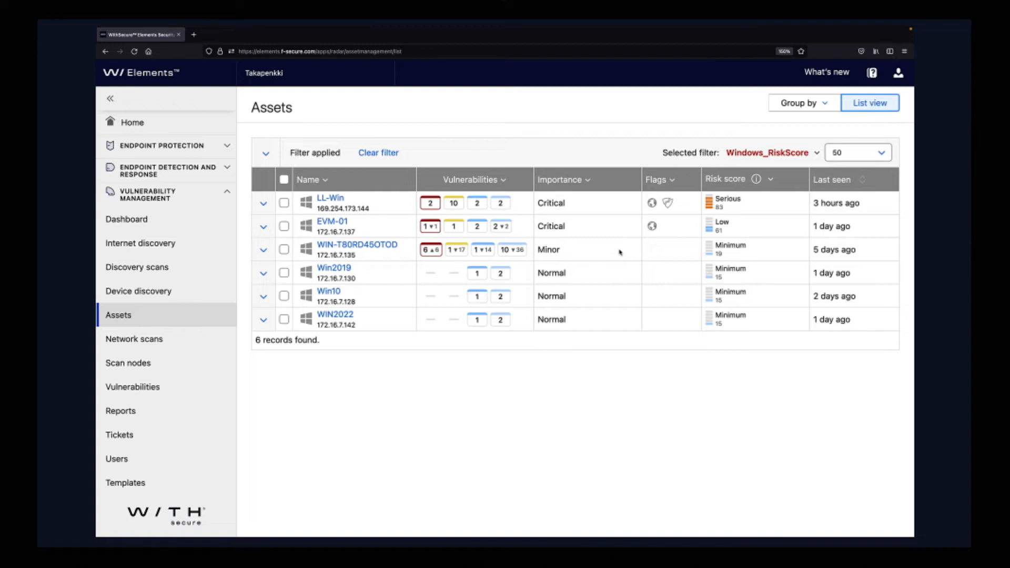
click(757, 178)
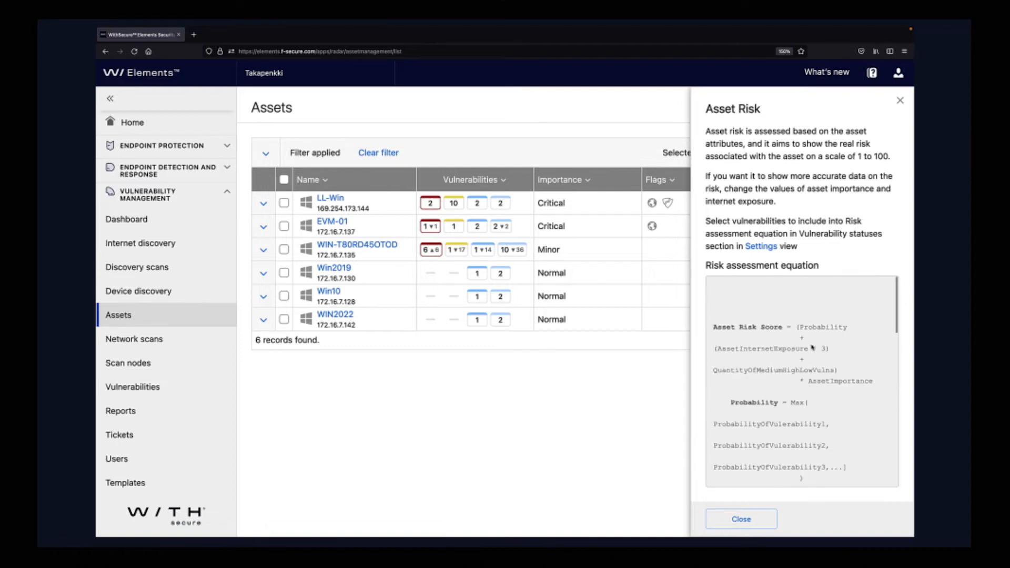
scroll(down, 3)
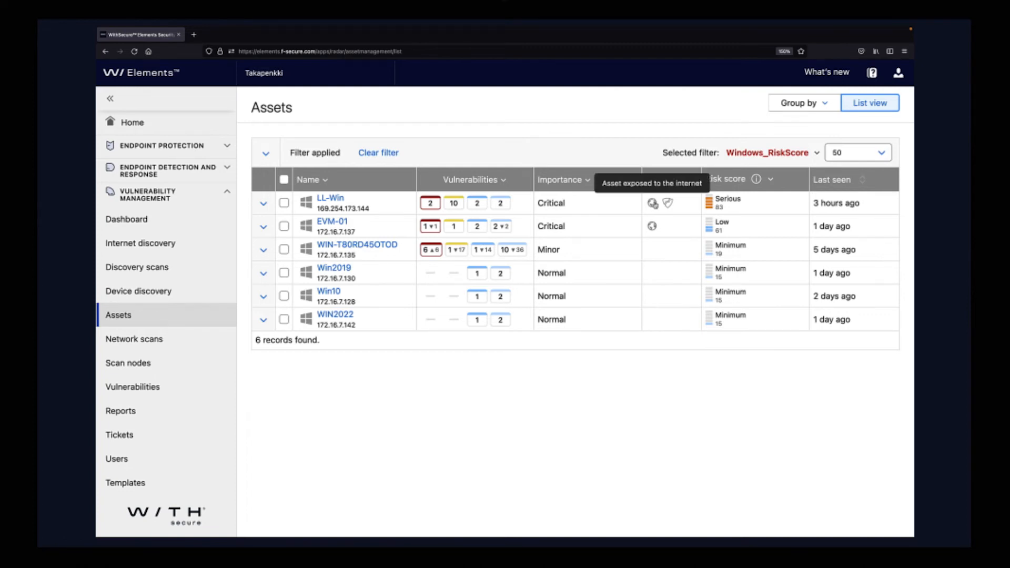
mouse_move(668, 203)
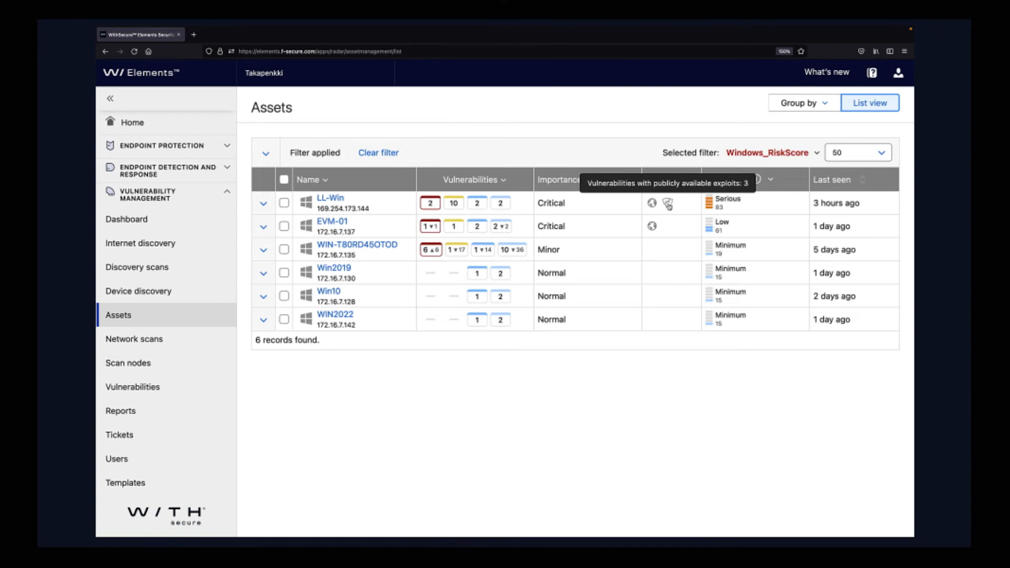
mouse_move(424, 212)
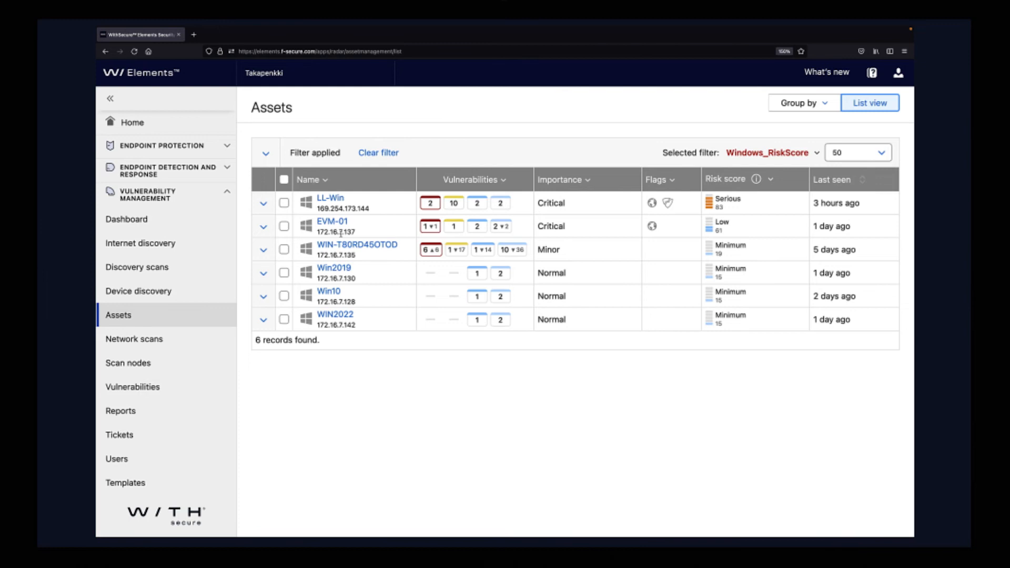
Step: View WIN-T80RD45OTOD's details with its Importance choices listed, currently Minor
click(357, 245)
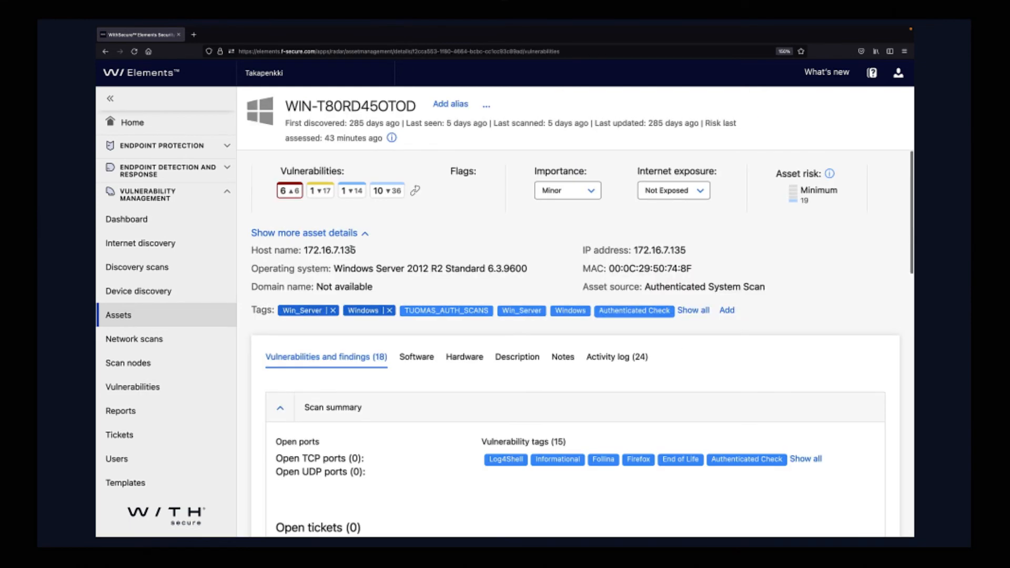
mouse_move(495, 192)
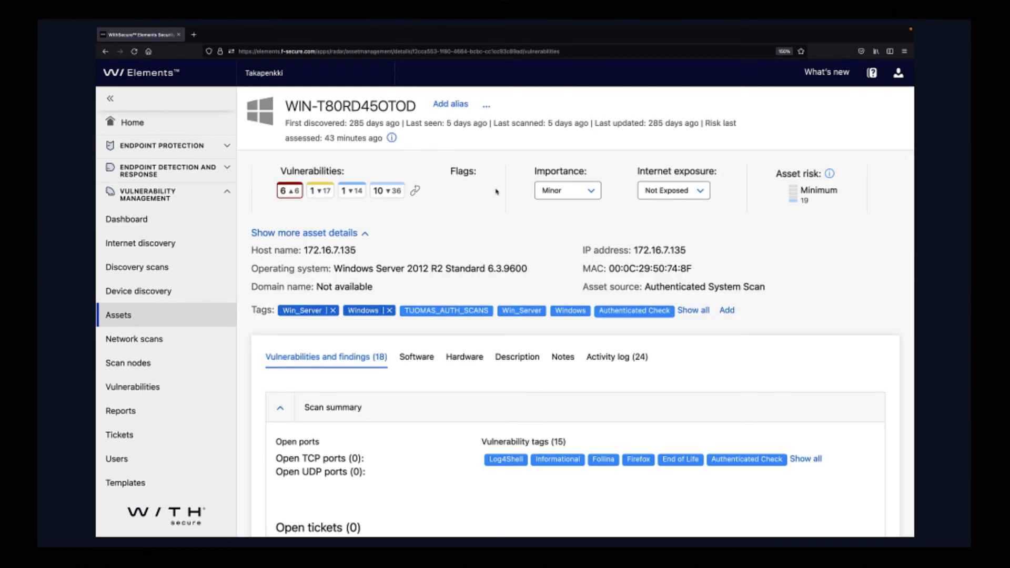
click(566, 190)
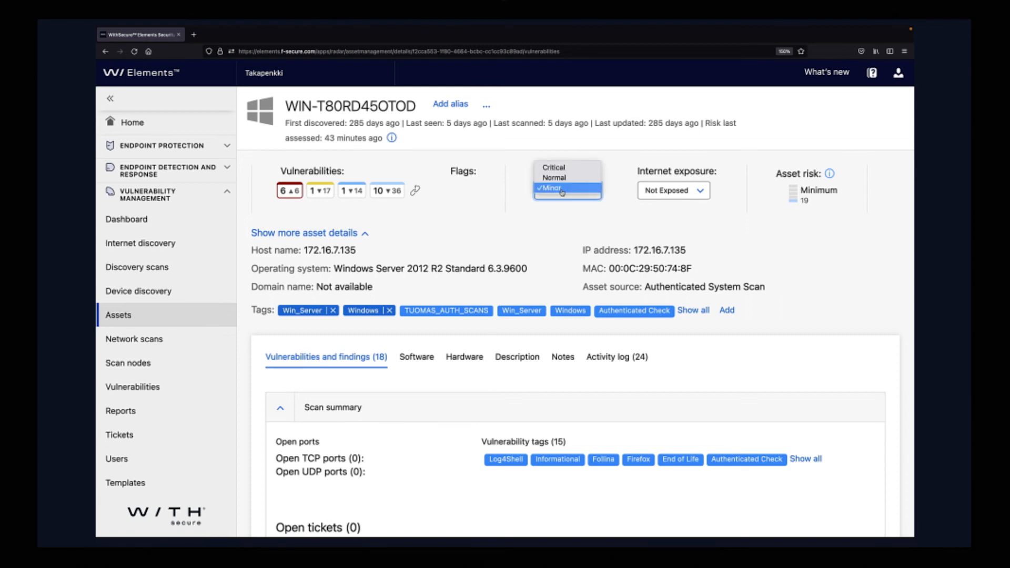
mouse_move(553, 173)
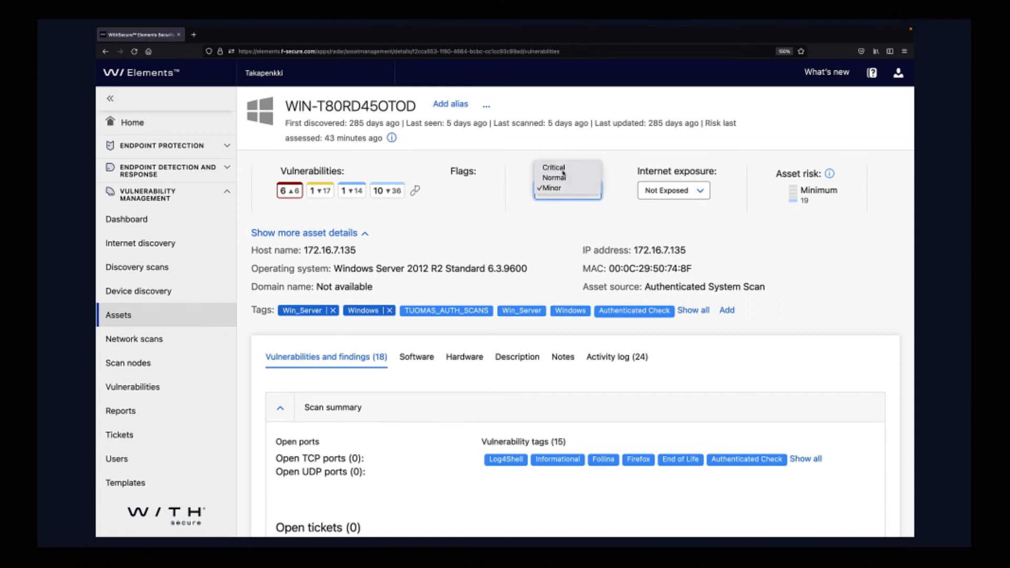
Step: Save WIN-T80RD45OTOD as Critical and Exposed, raising its asset risk to Moderate 72
click(553, 168)
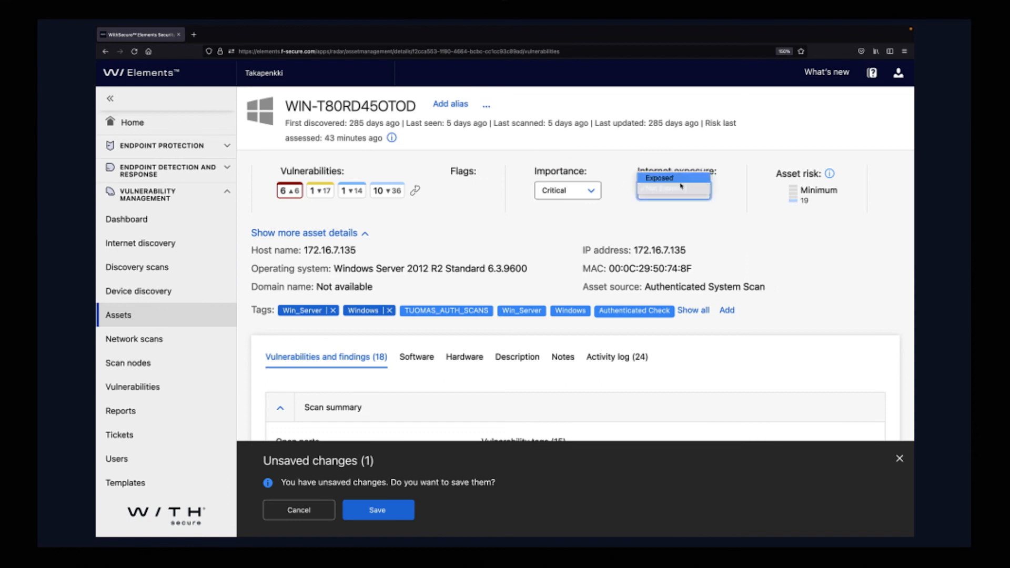
click(658, 178)
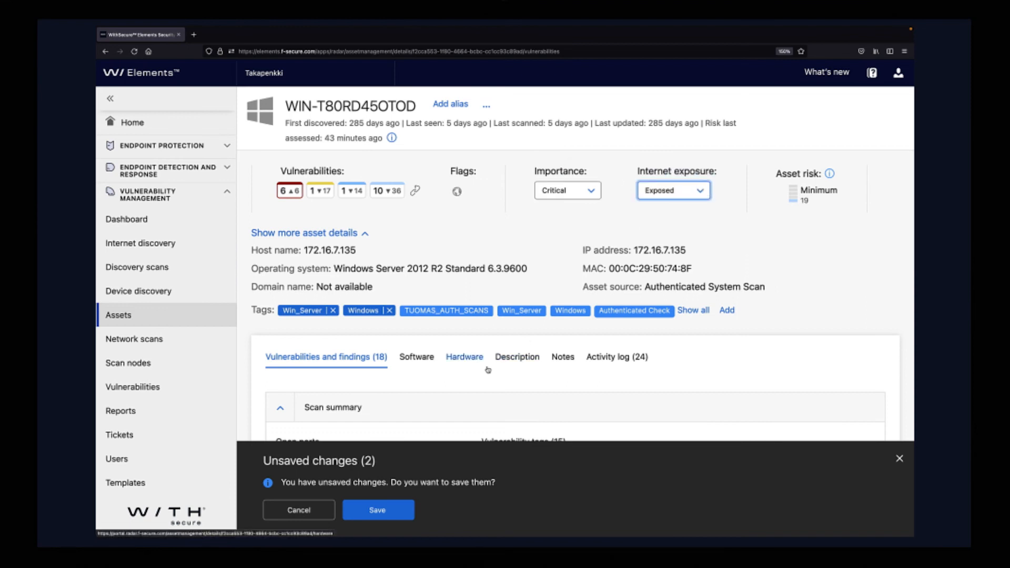
click(376, 509)
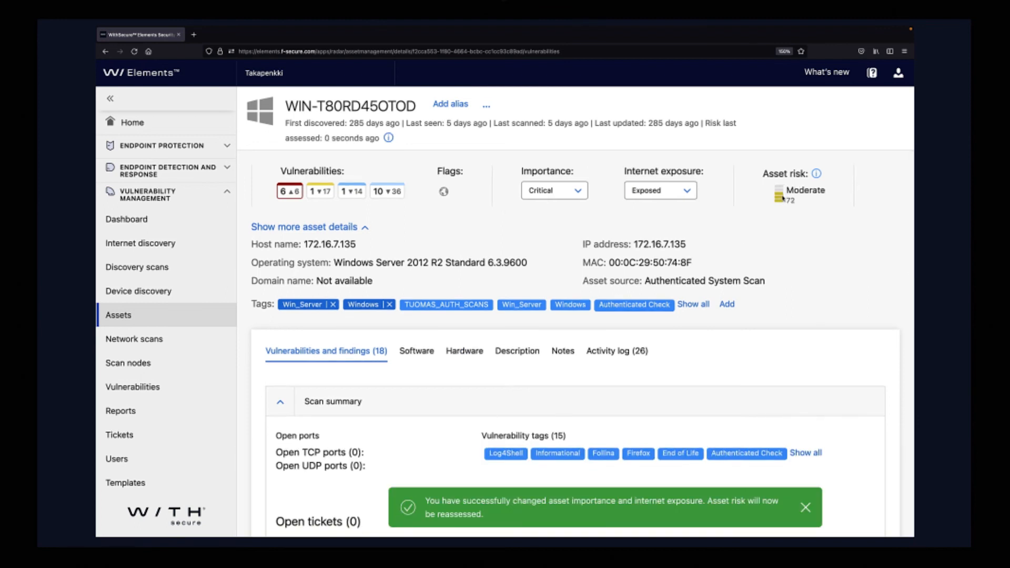
click(805, 507)
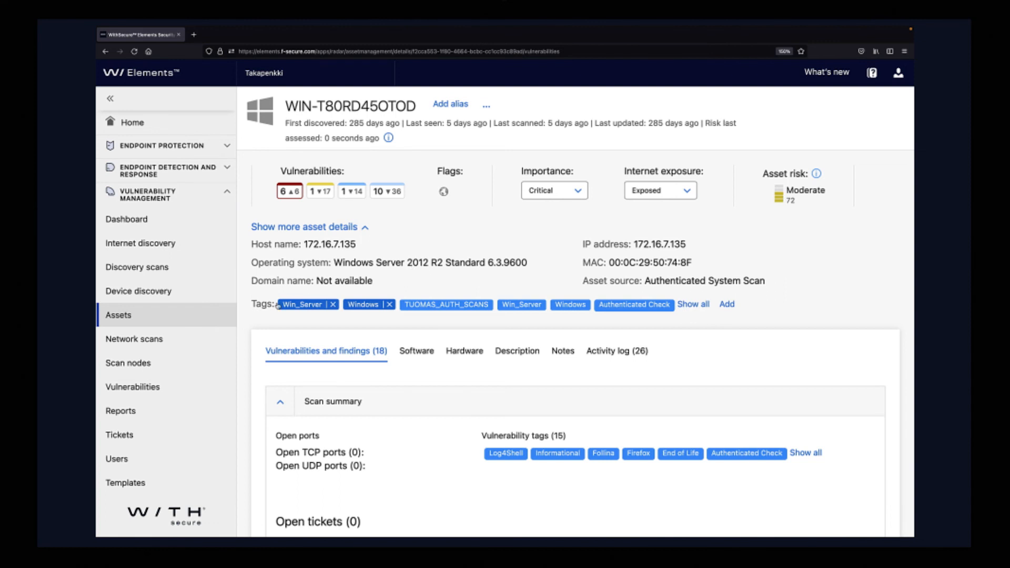